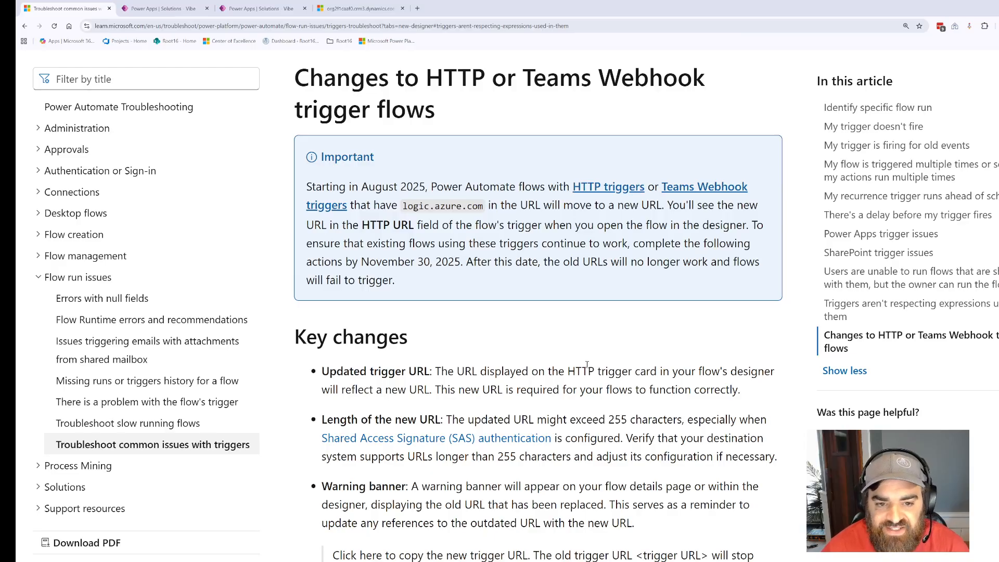
mouse_move(628, 323)
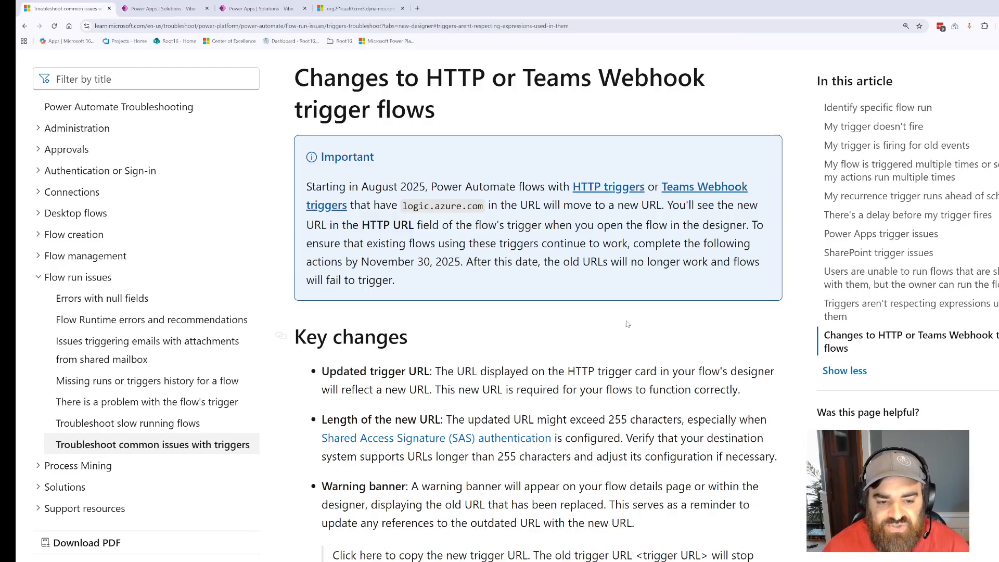
Highlight the article notice that flow trigger URLs on logic.azure.com are moving.
drag(393, 243, 395, 280)
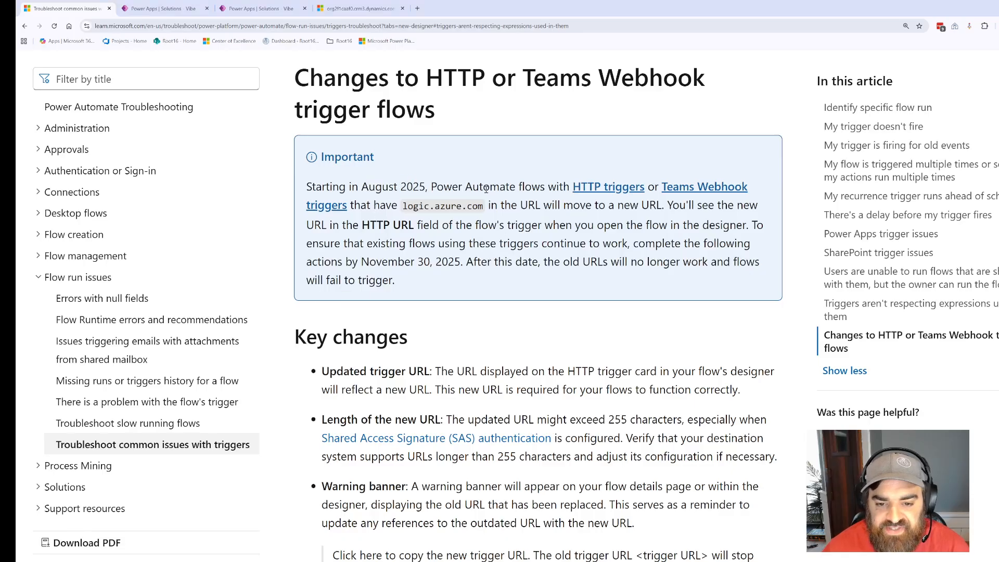
double_click(476, 187)
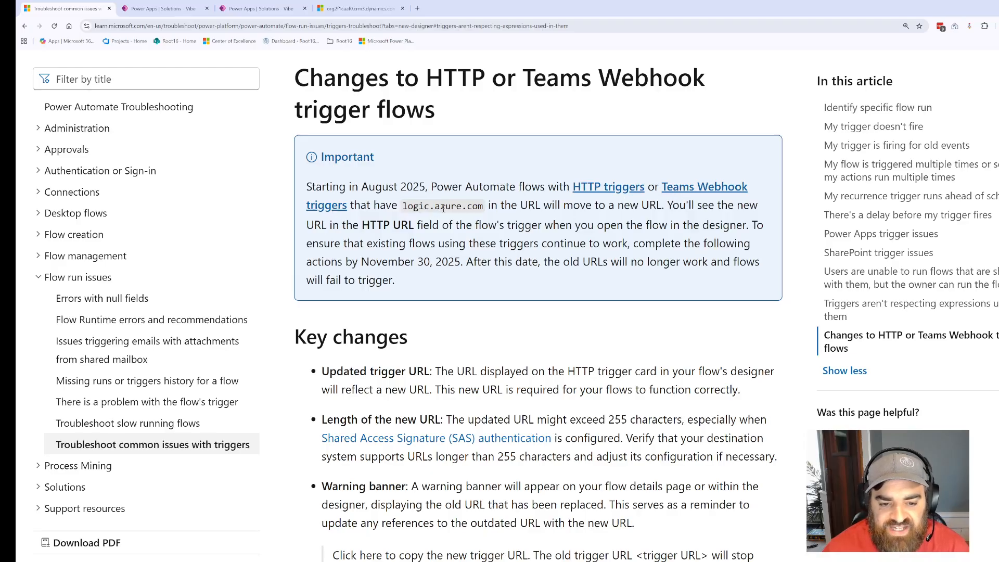
drag(435, 206, 511, 205)
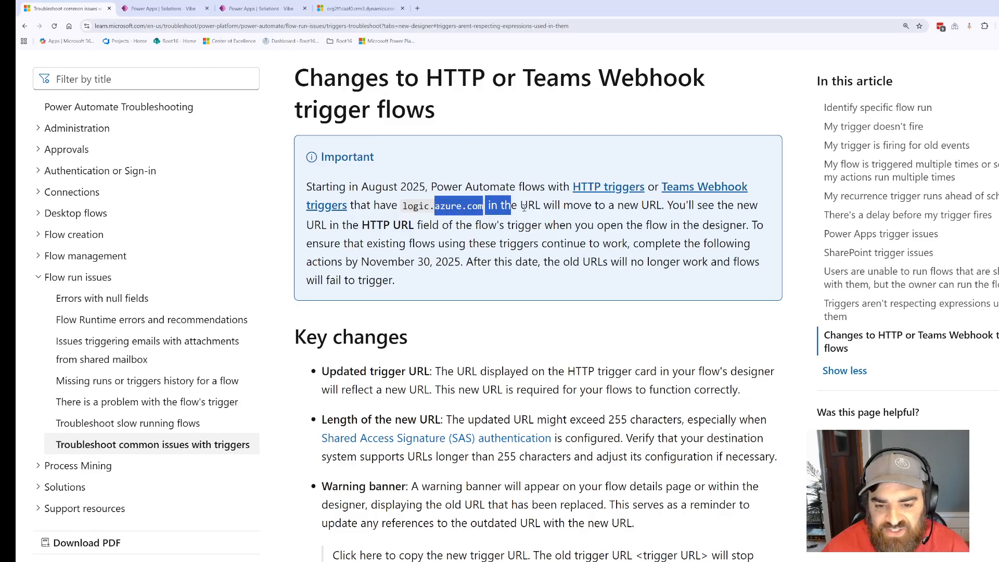
drag(484, 205, 603, 205)
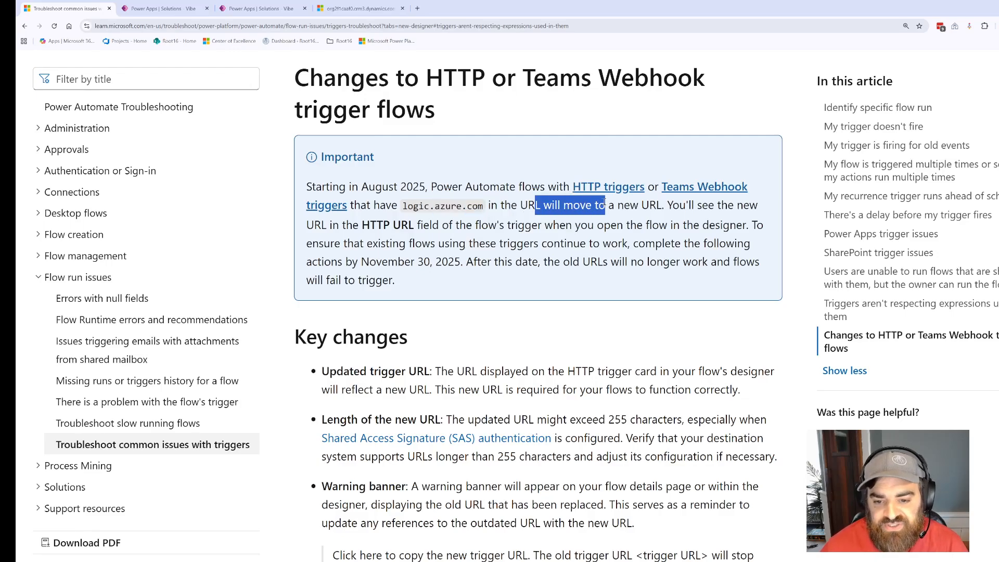
click(490, 225)
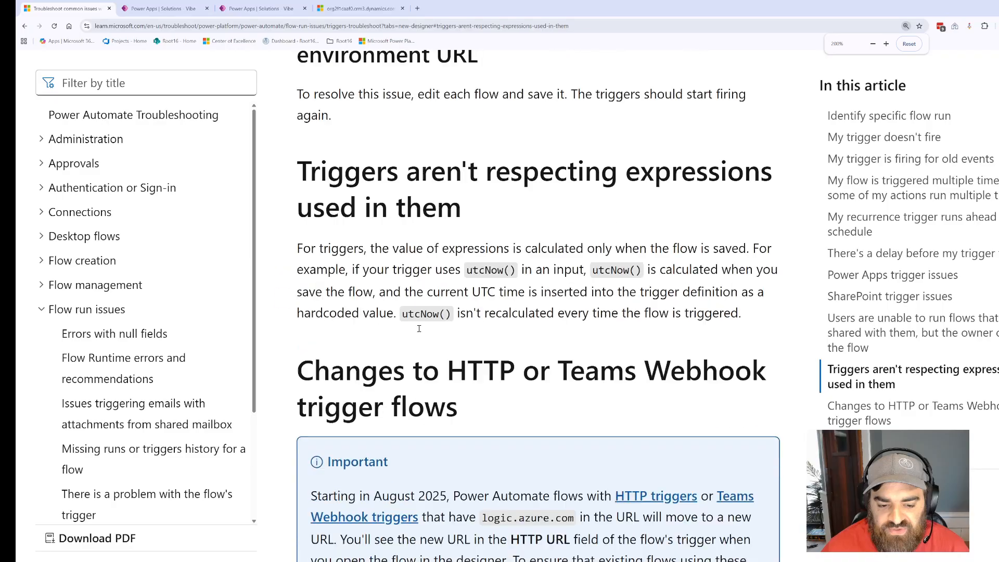
Scroll down to the Required actions section, then return to the Demo Flow designer.
scroll(down, 3)
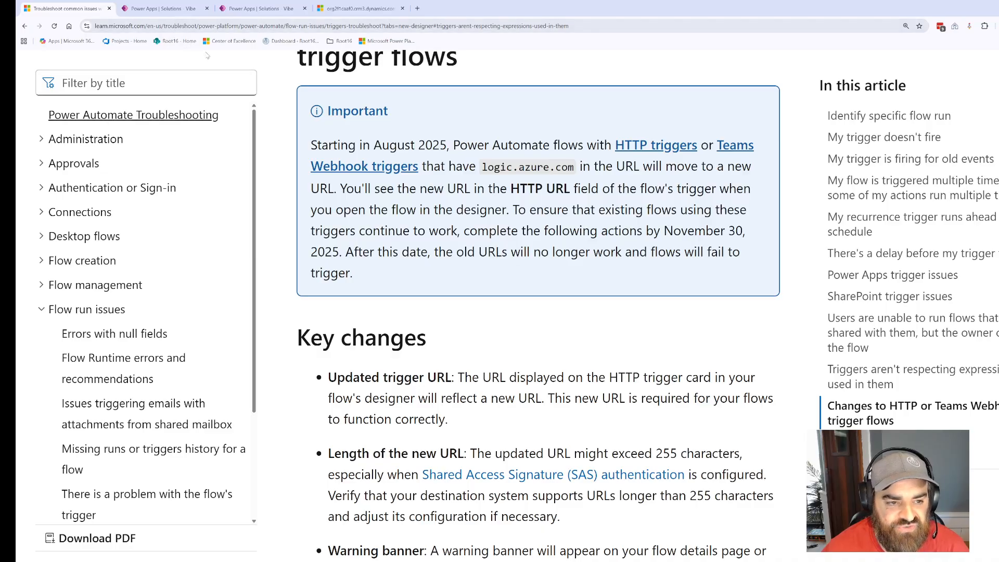
scroll(down, 3)
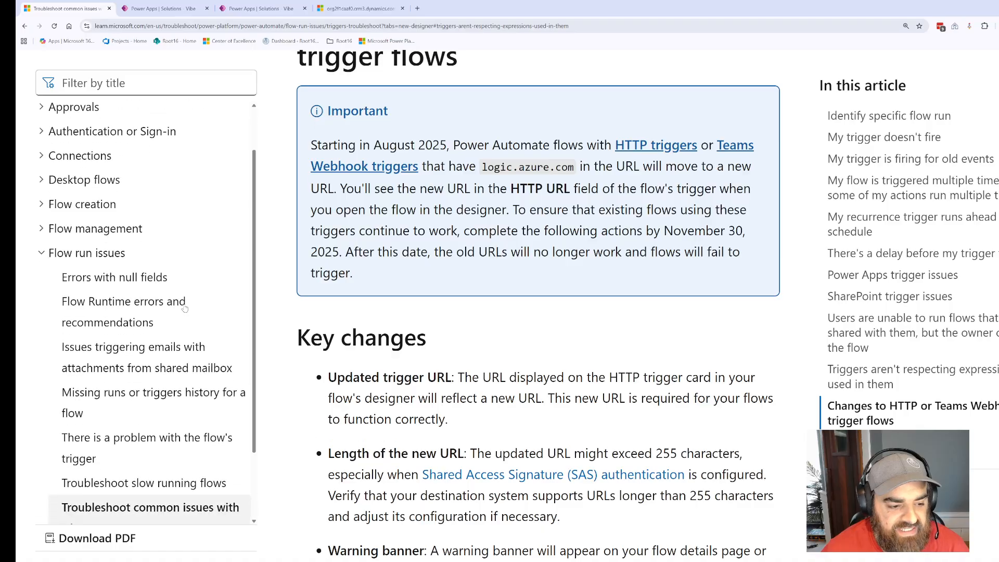
scroll(down, 3)
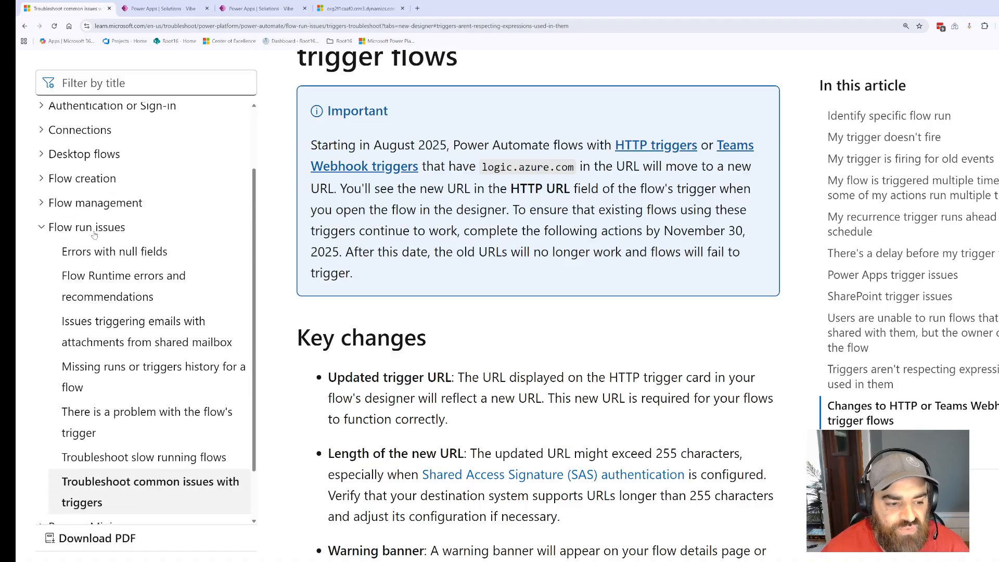
scroll(down, 3)
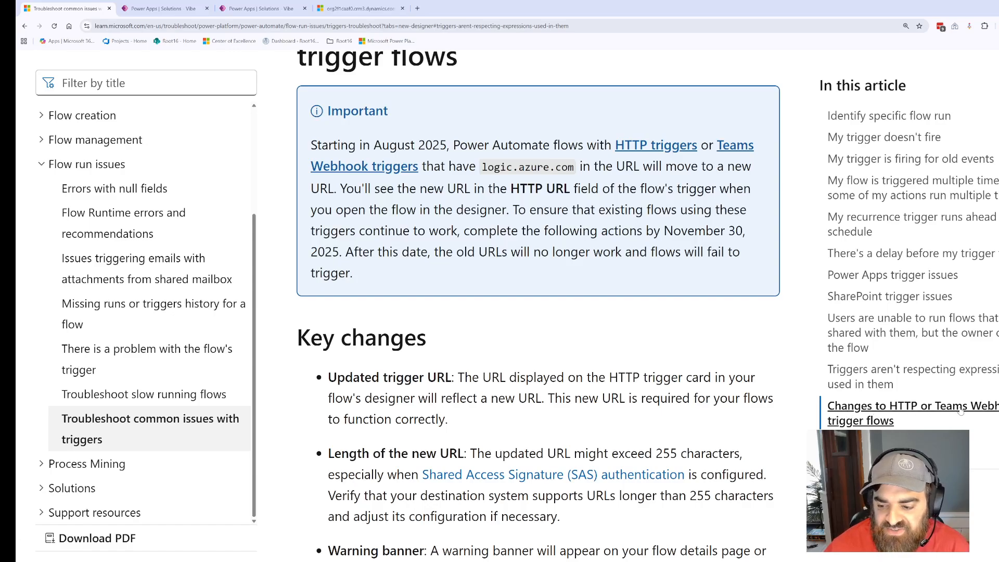
mouse_move(604, 414)
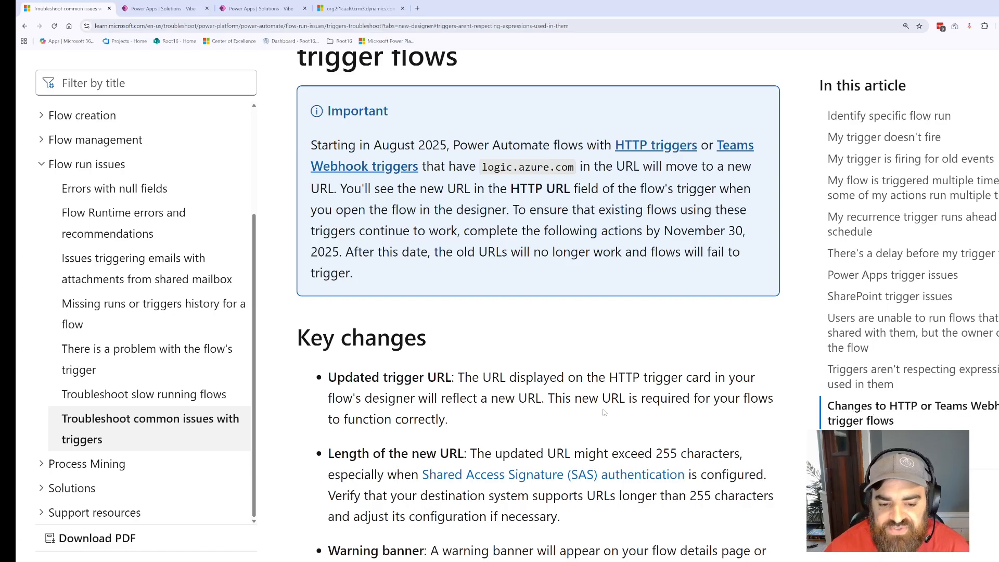
scroll(down, 3)
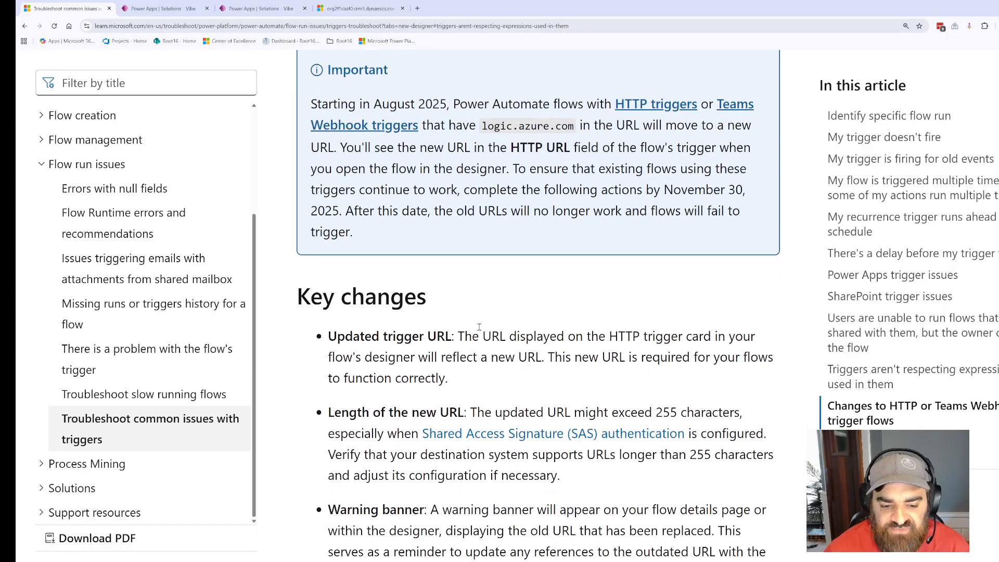
scroll(down, 3)
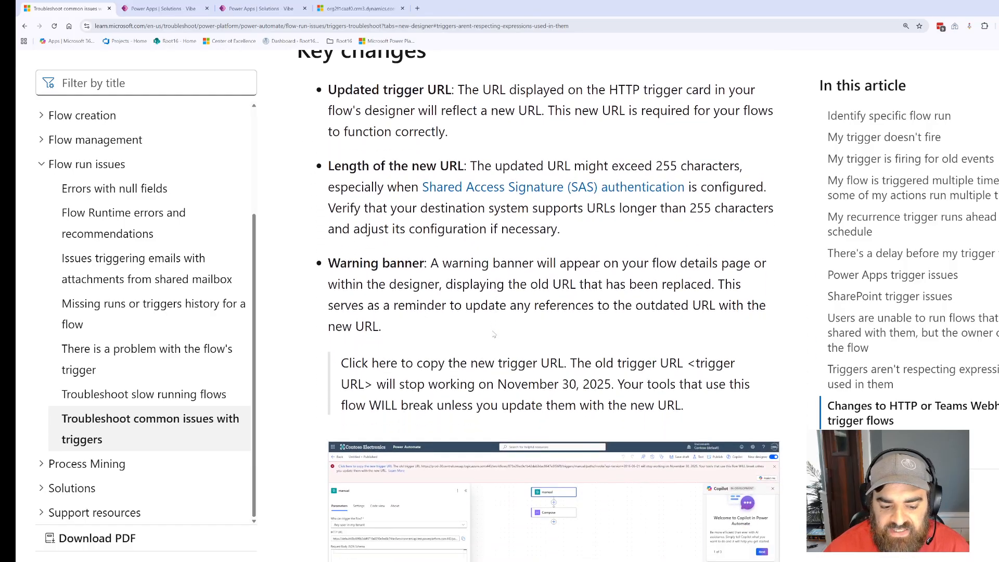
scroll(down, 3)
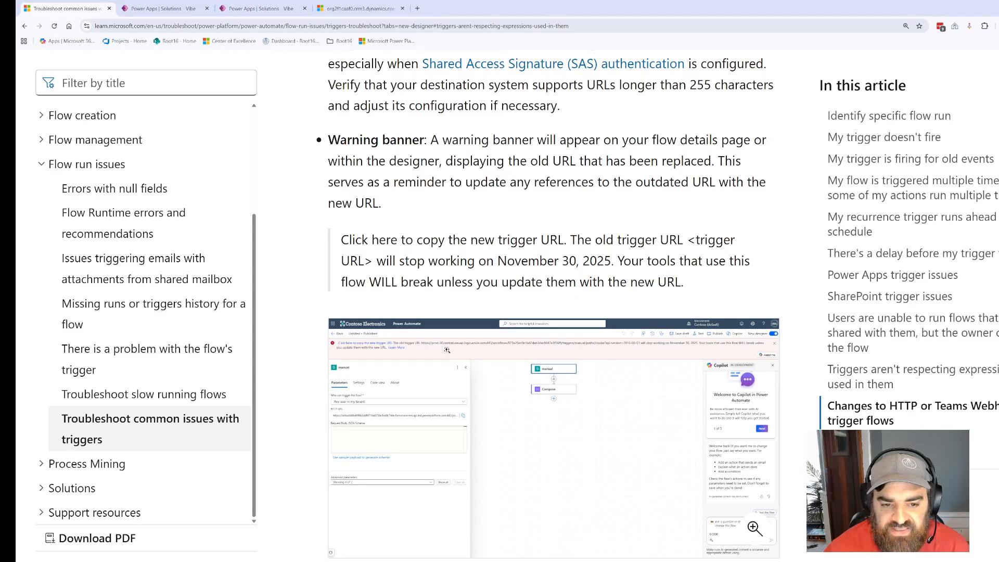
mouse_move(430, 337)
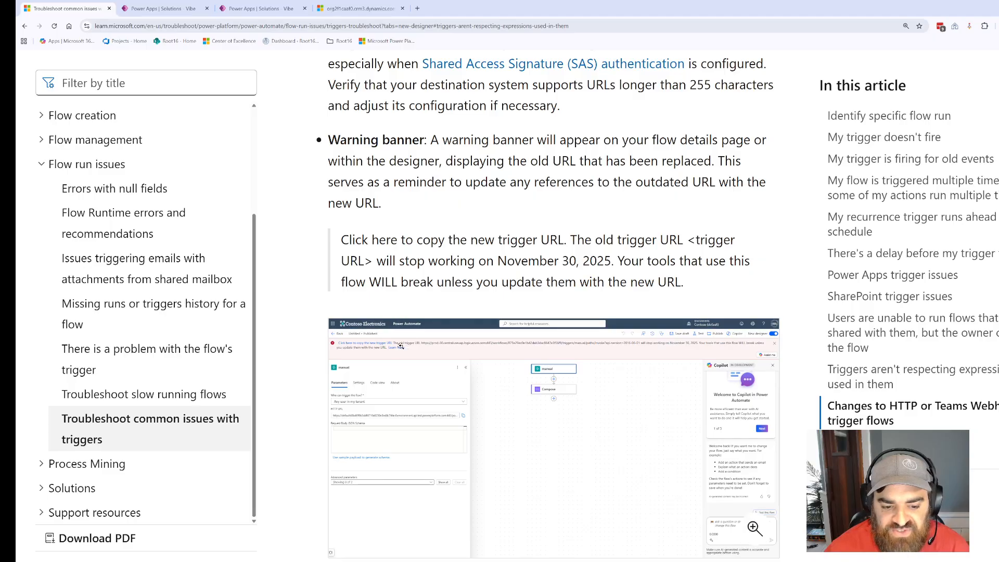
scroll(down, 3)
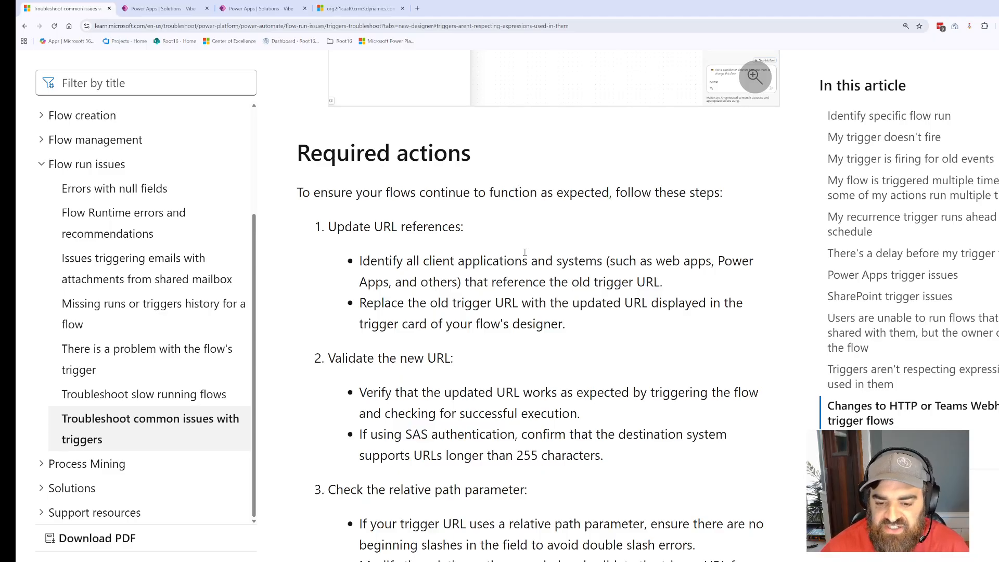
mouse_move(601, 267)
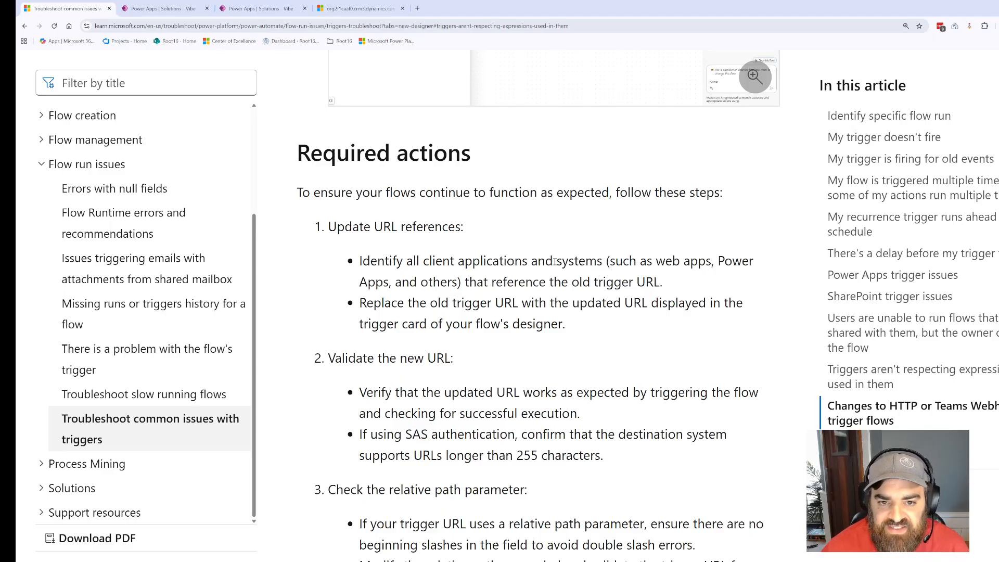
scroll(down, 3)
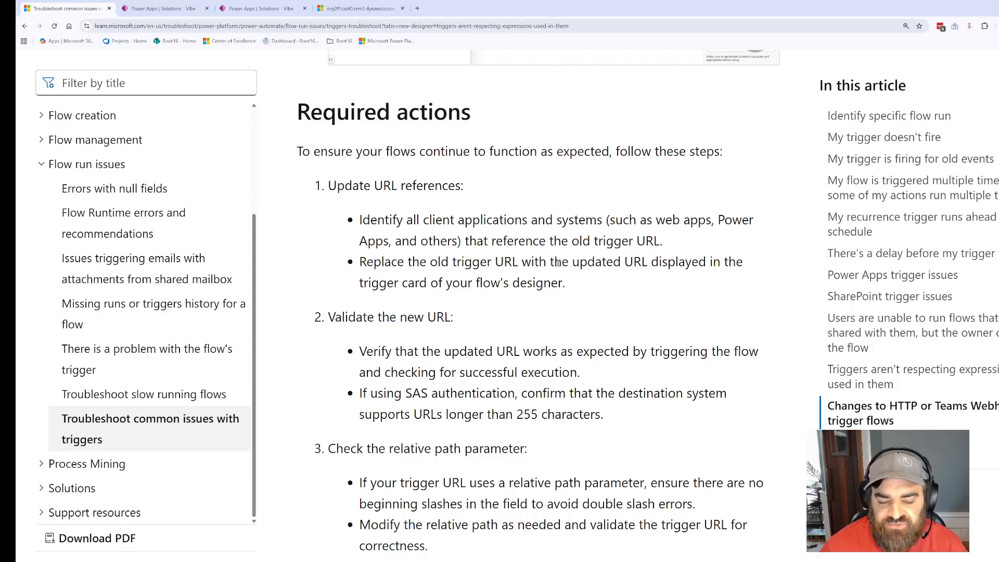
scroll(down, 3)
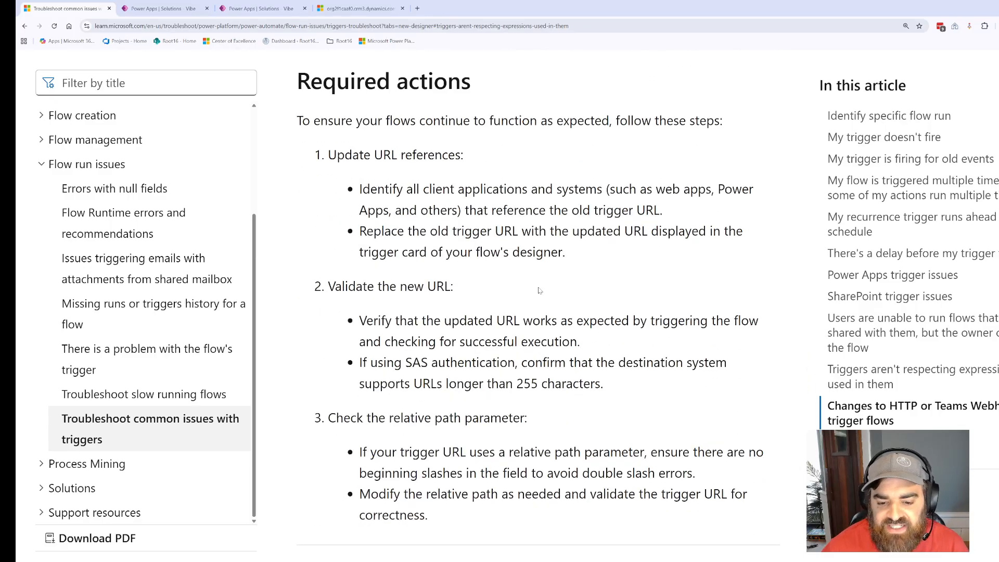
scroll(down, 3)
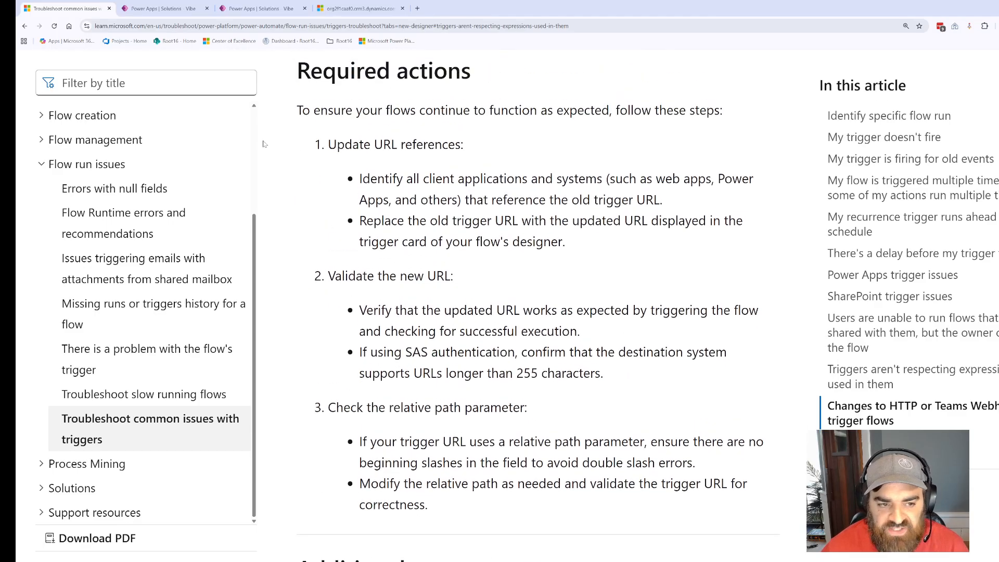
click(163, 8)
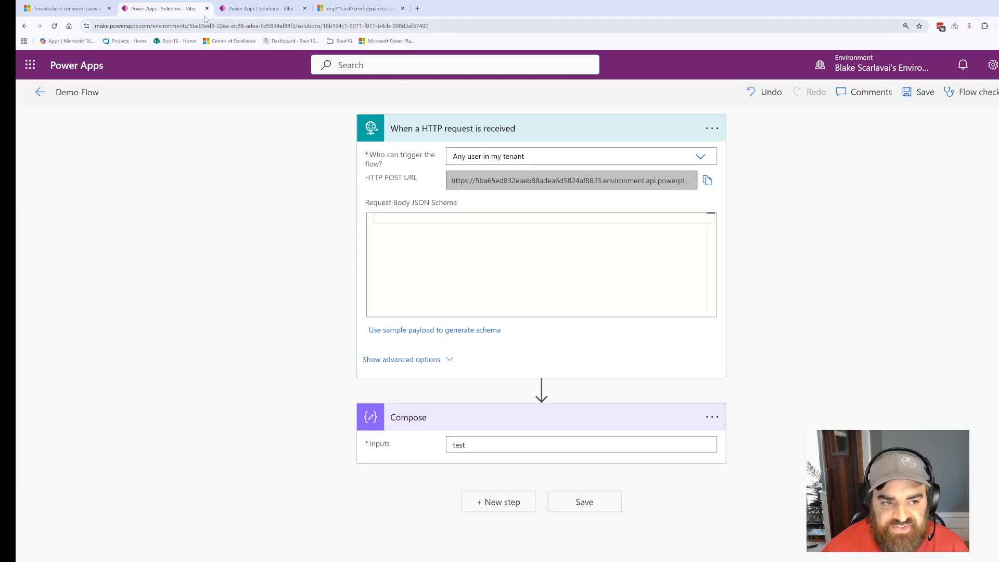
mouse_move(483, 200)
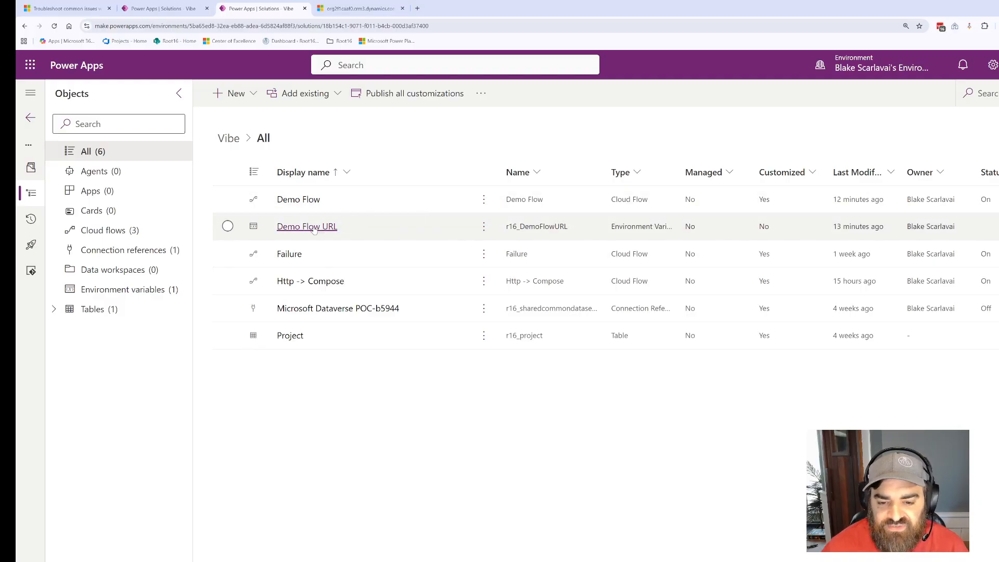
Inspect the Demo Flow URL environment variable's default value pointing to logic.azure.com.
click(307, 226)
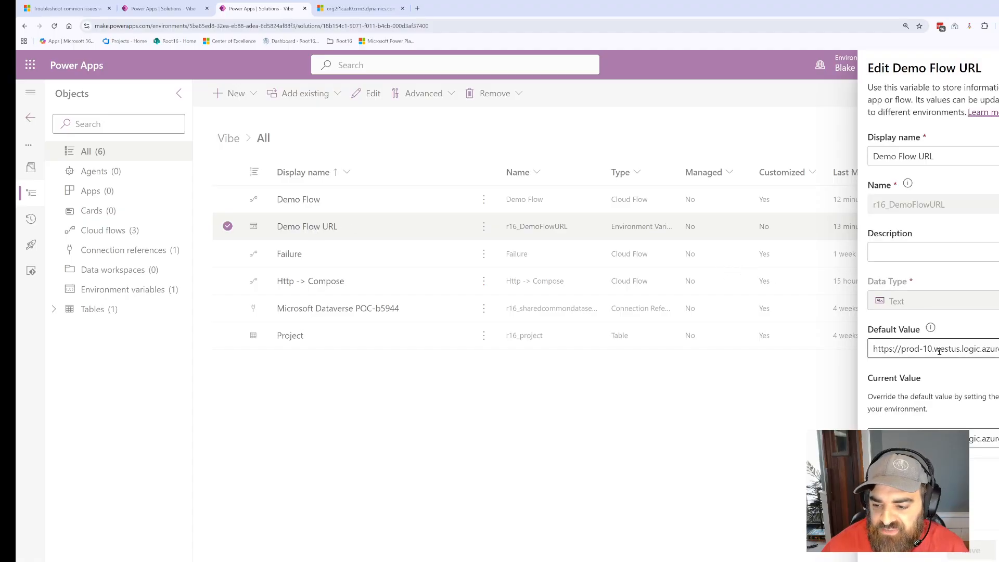
click(933, 349)
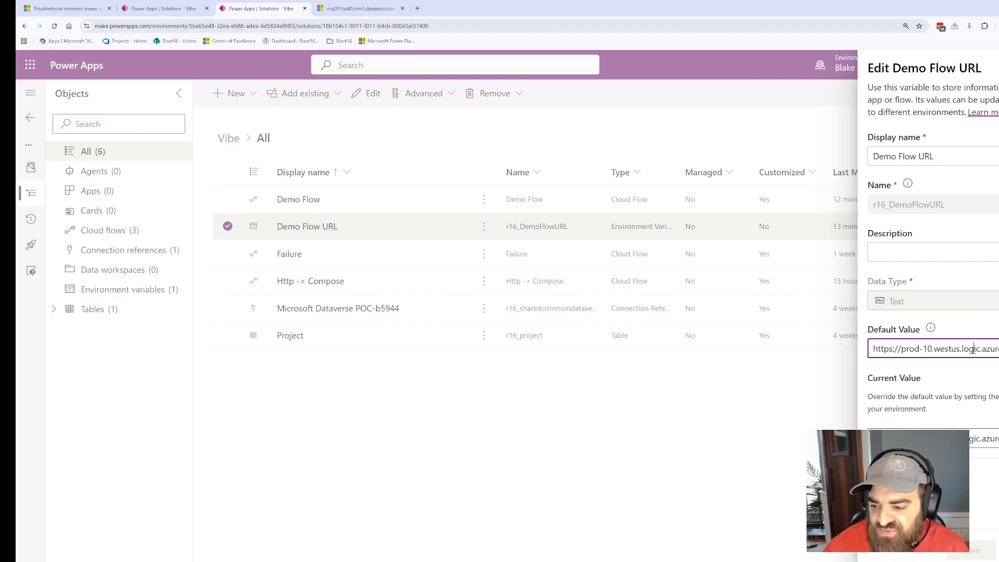
mouse_move(966, 349)
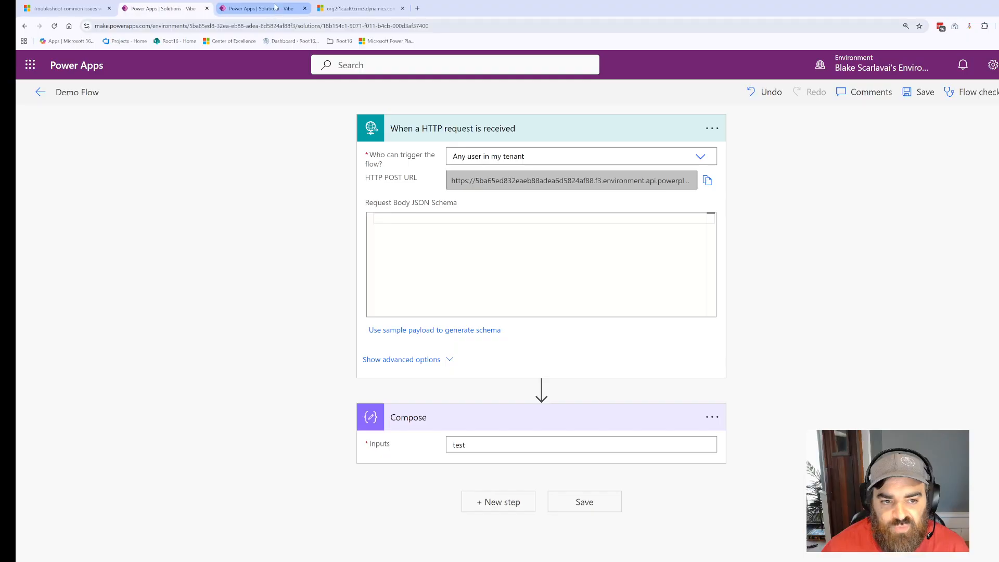
click(360, 8)
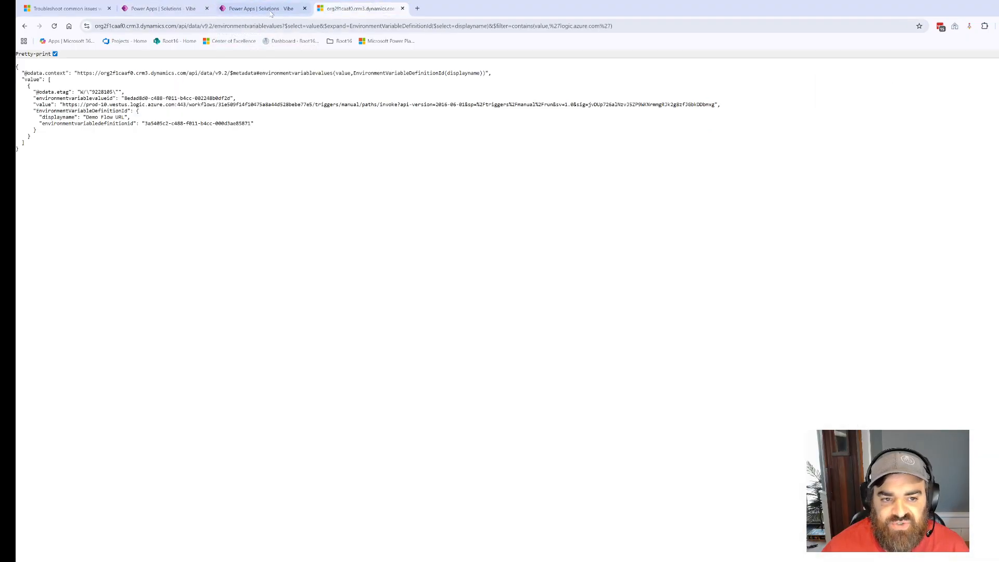
Highlight fields in the OData response showing only Demo Flow URL matches logic.azure.com, then return to Demo Flow.
click(261, 8)
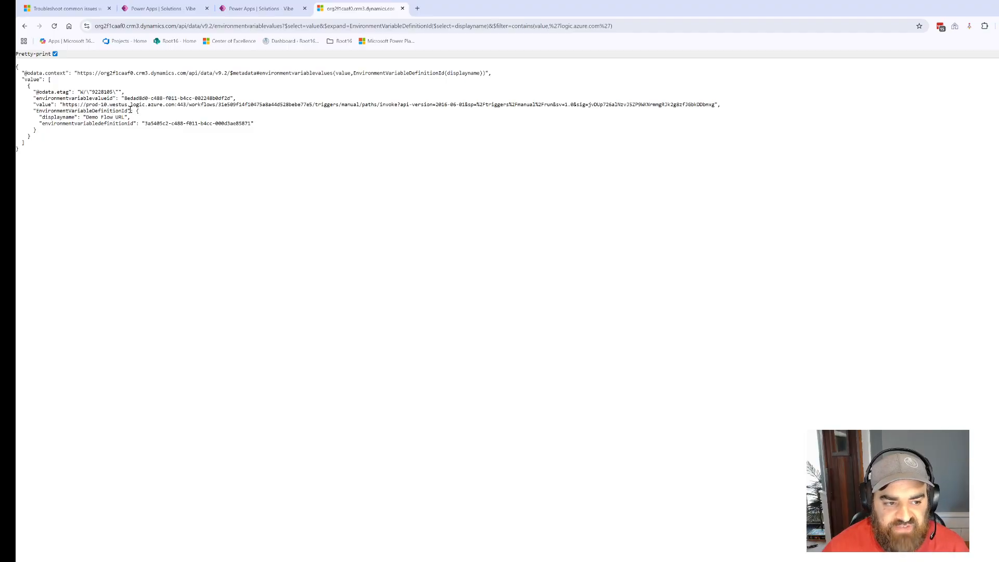
double_click(139, 104)
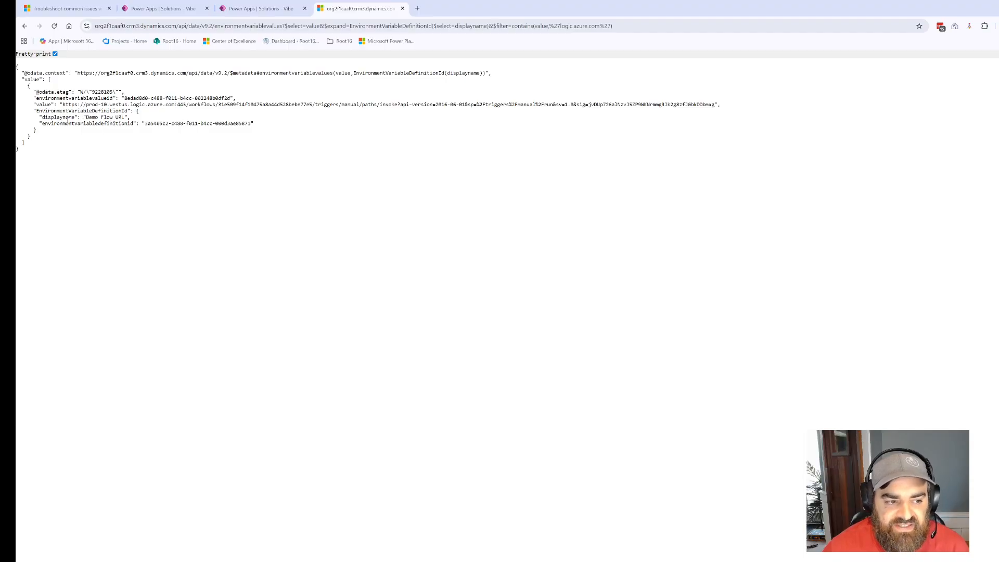
double_click(56, 118)
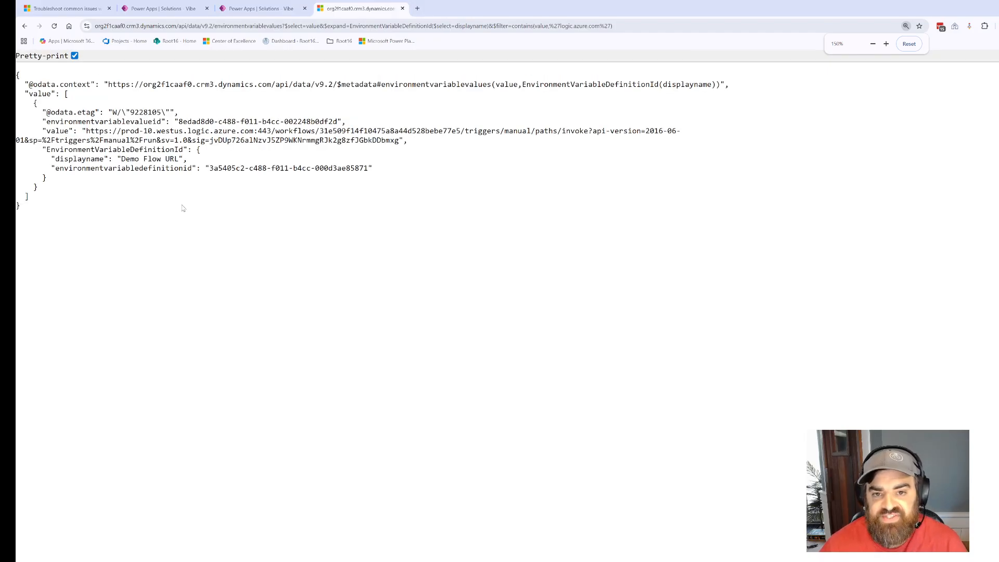
mouse_move(231, 193)
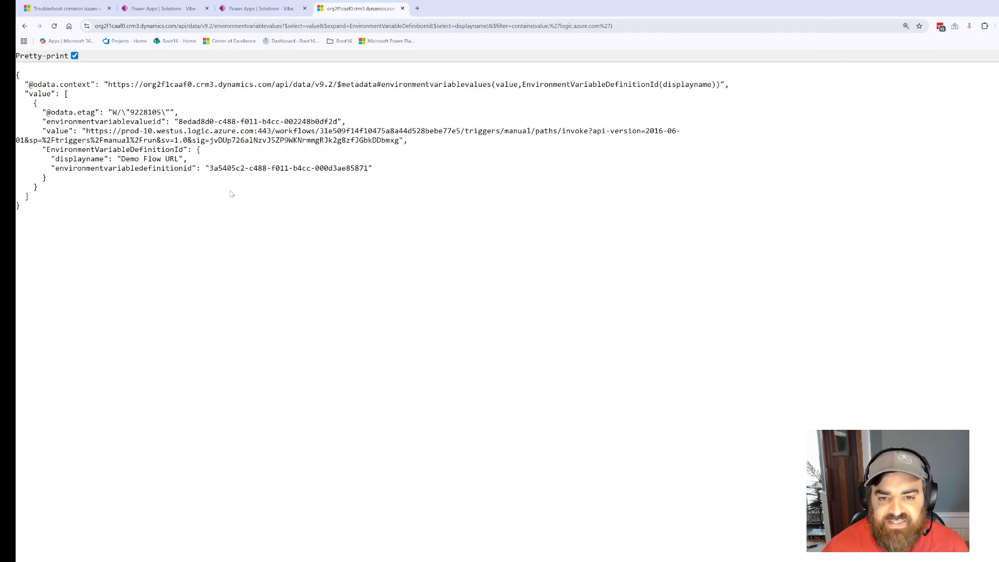
mouse_move(184, 136)
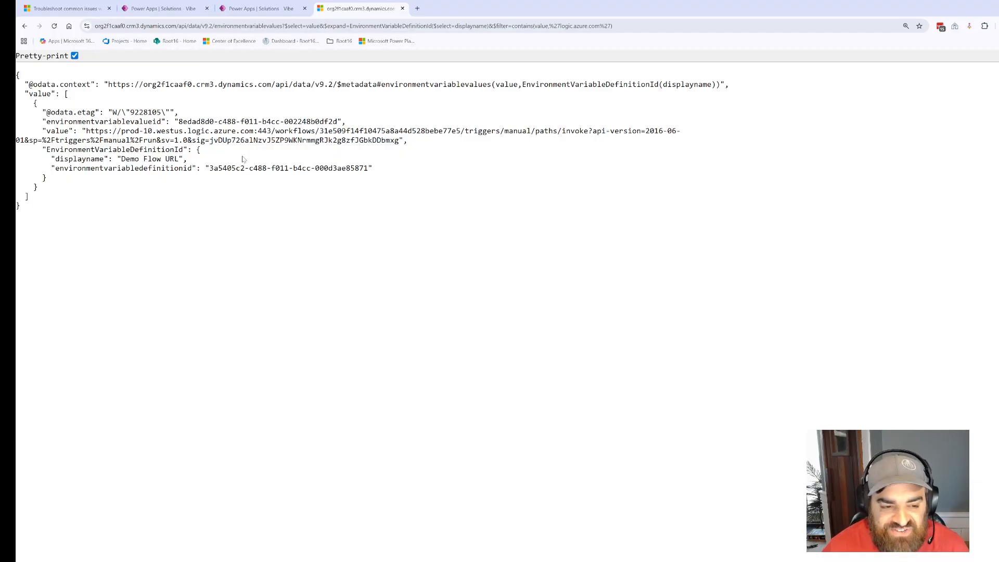
click(261, 8)
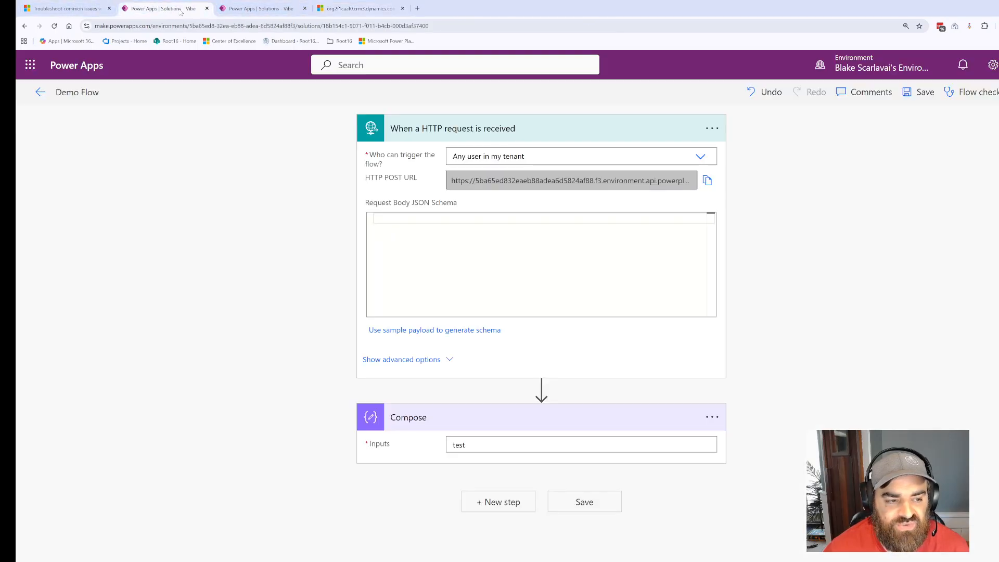
mouse_move(428, 246)
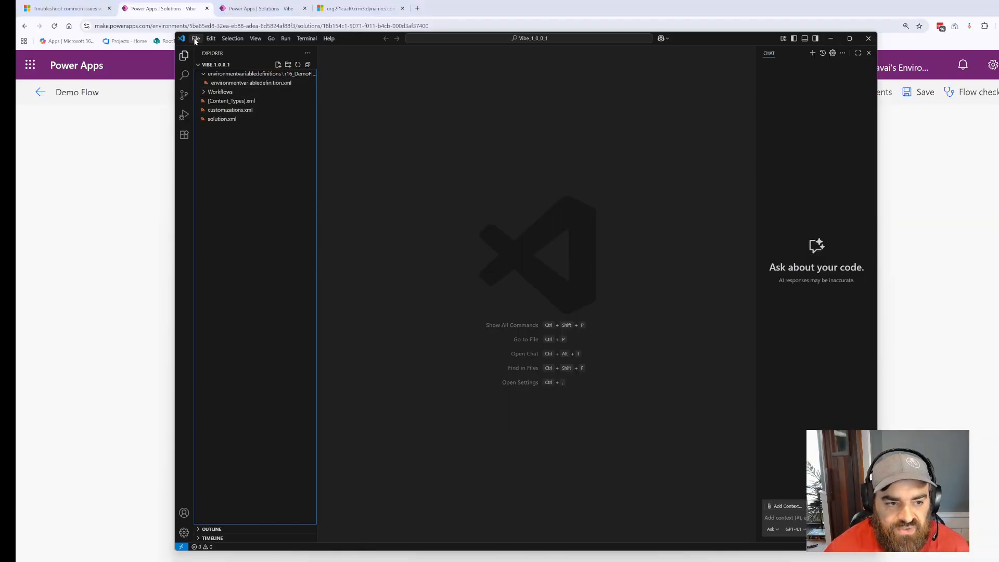
Choose the Vibe_1_0_0_1 solution folder via Open Folder, cancelling since it is already open.
click(196, 38)
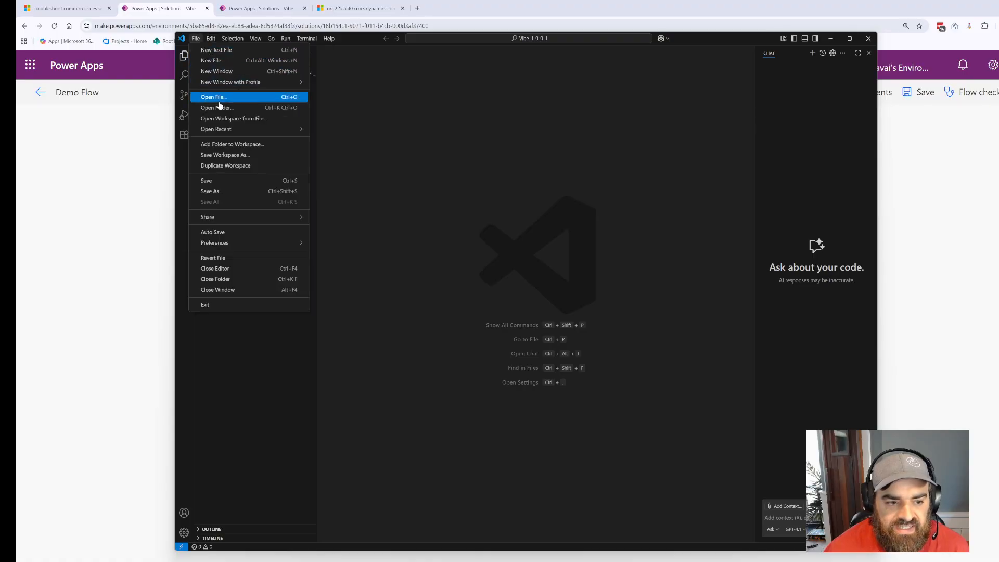
click(216, 107)
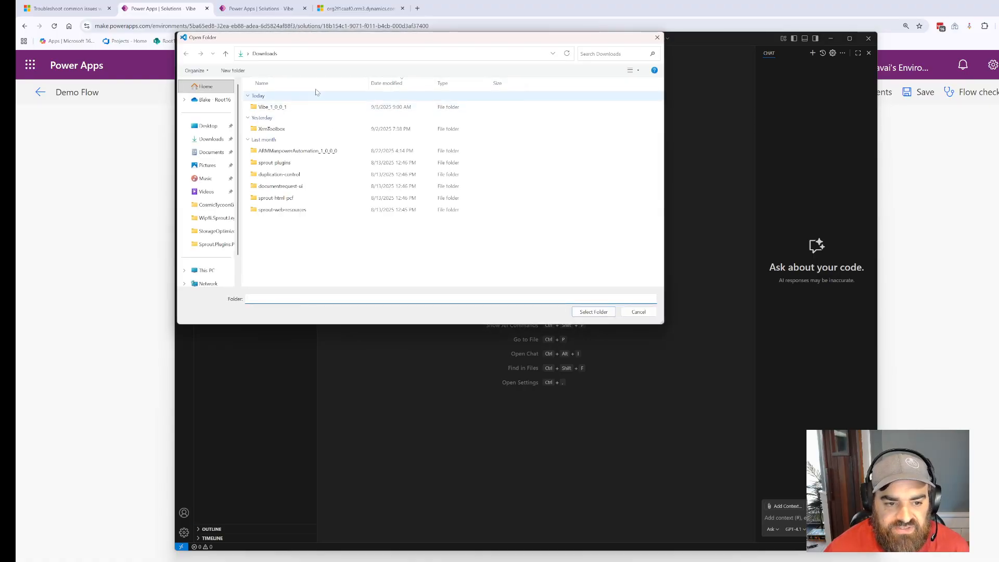
click(272, 106)
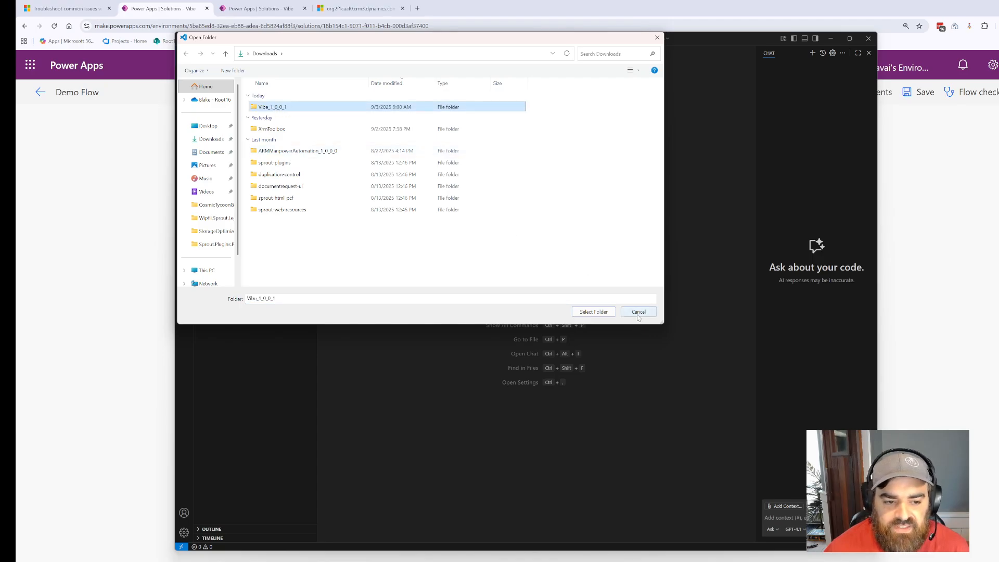
click(592, 311)
text(logic.azure.com)
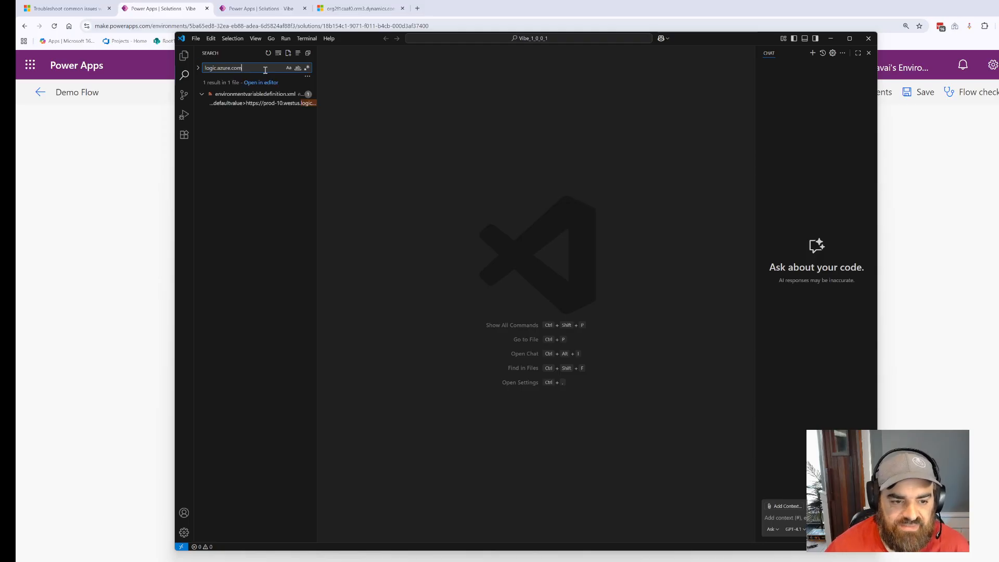
Jump to the single logic.azure.com match in environmentvariabledefinition.xml.
click(258, 103)
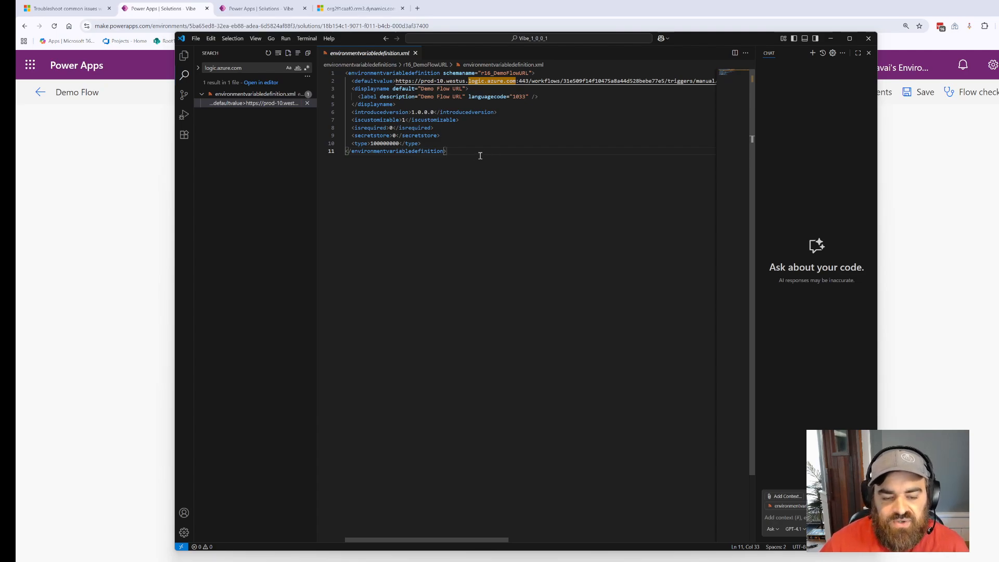
mouse_move(484, 163)
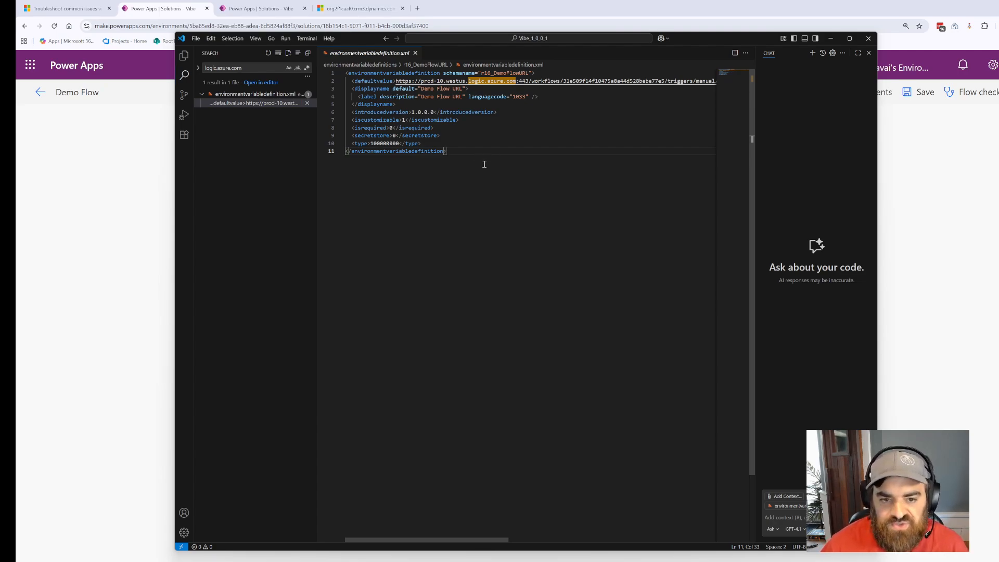